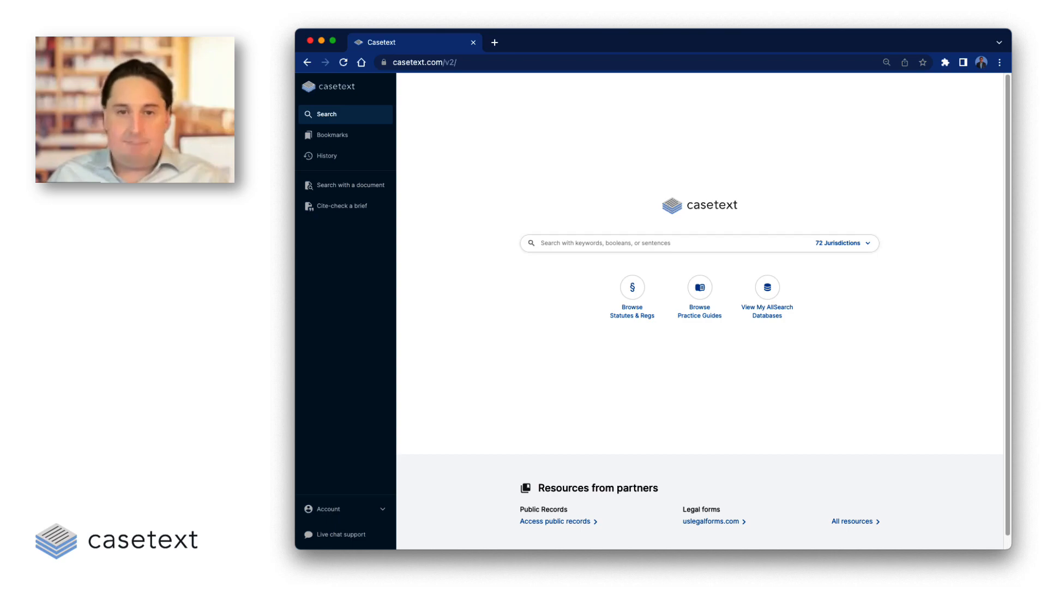
Step: Enter the query 'McVader's termination of Skywalker for refusal to wear a mask cannot be construed as…' in the search bar
{"action": "left_click", "coordinate": [667, 242]}
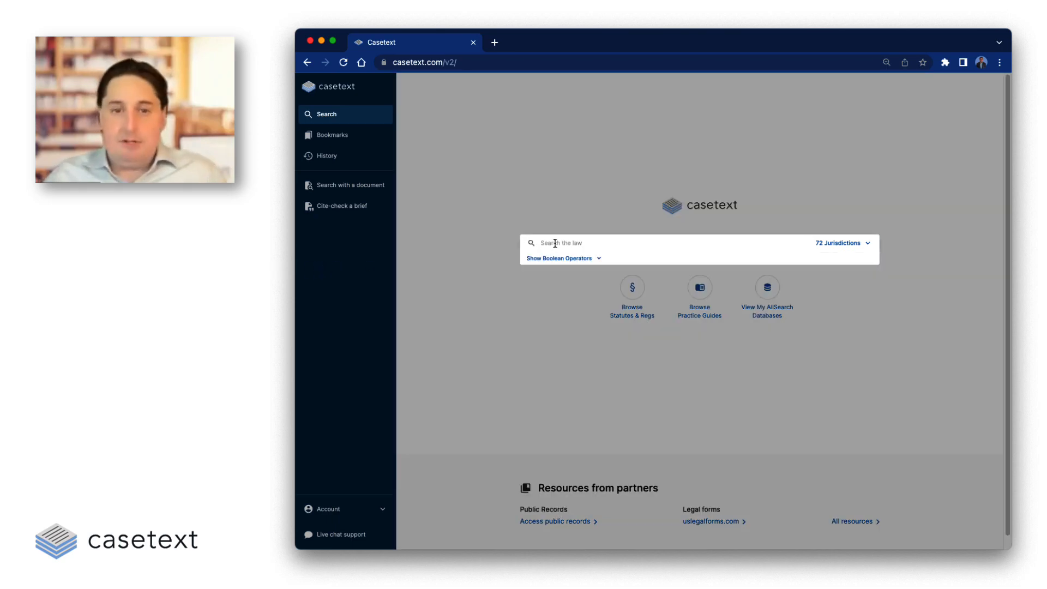
{"action": "type", "text": "McVader's termination of Skywalker for refusal to wear a mask cannot be construed as discriminatory."}
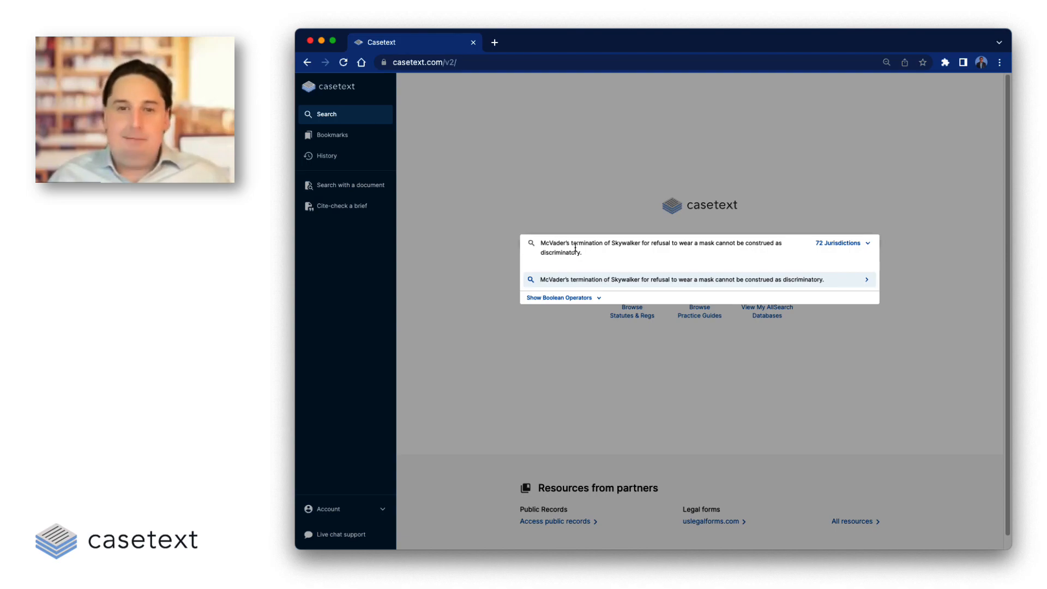
Step: Run the mask-refusal Parallel Search and scroll through the 25 case results
{"action": "left_click", "coordinate": [694, 279]}
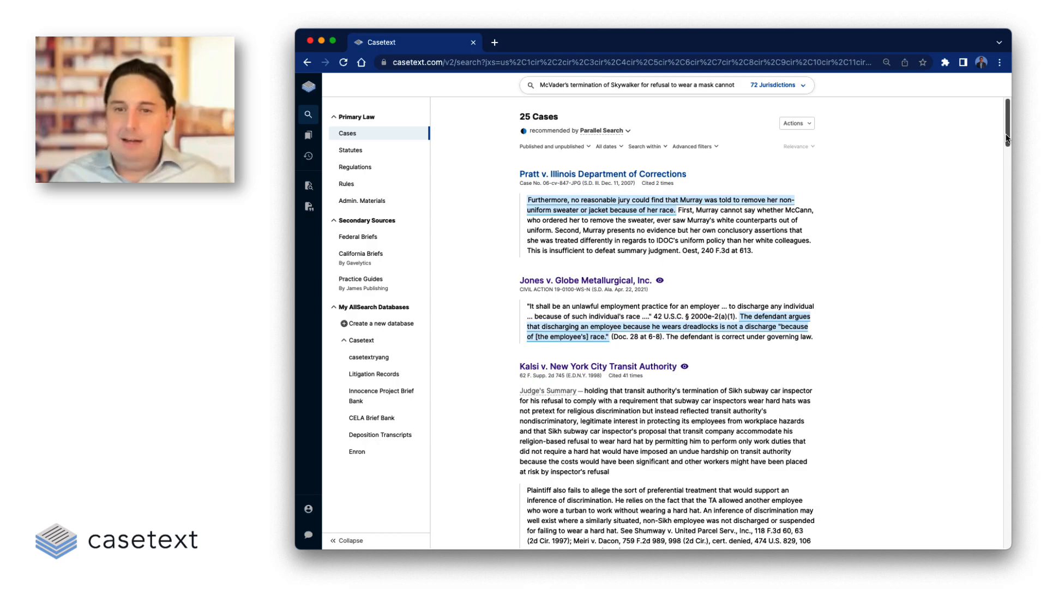
{"action": "scroll", "scroll_direction": "down", "scroll_amount": 3}
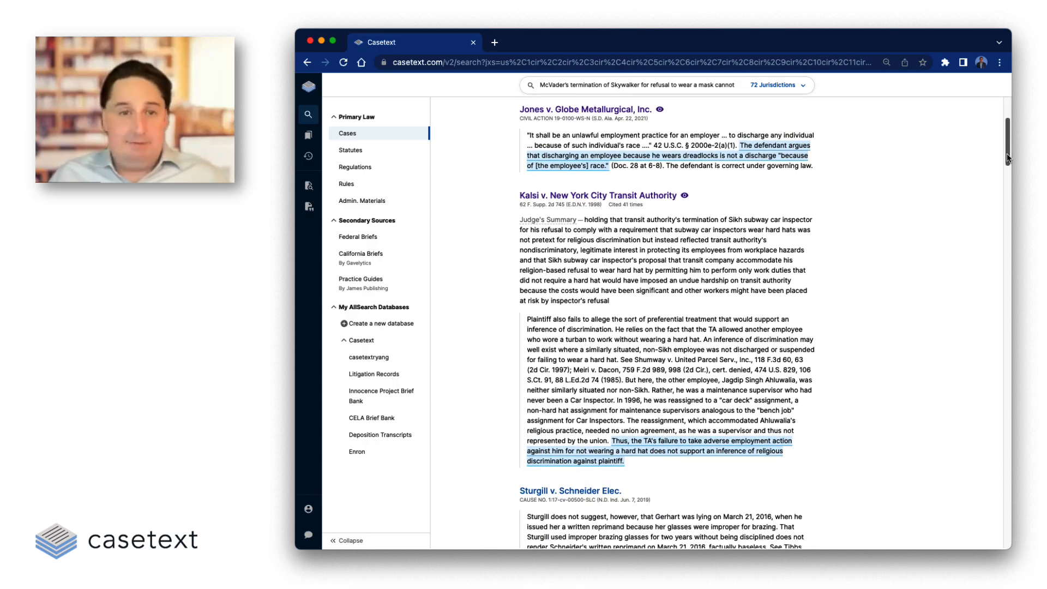
{"action": "scroll", "scroll_direction": "down", "scroll_amount": 3}
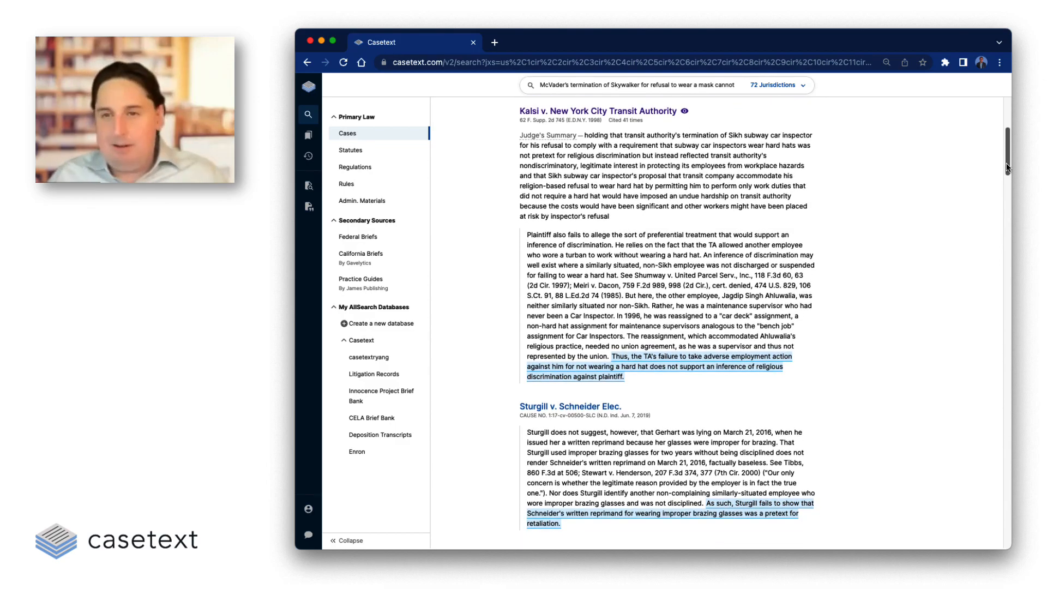
{"action": "scroll", "scroll_direction": "down", "scroll_amount": 3}
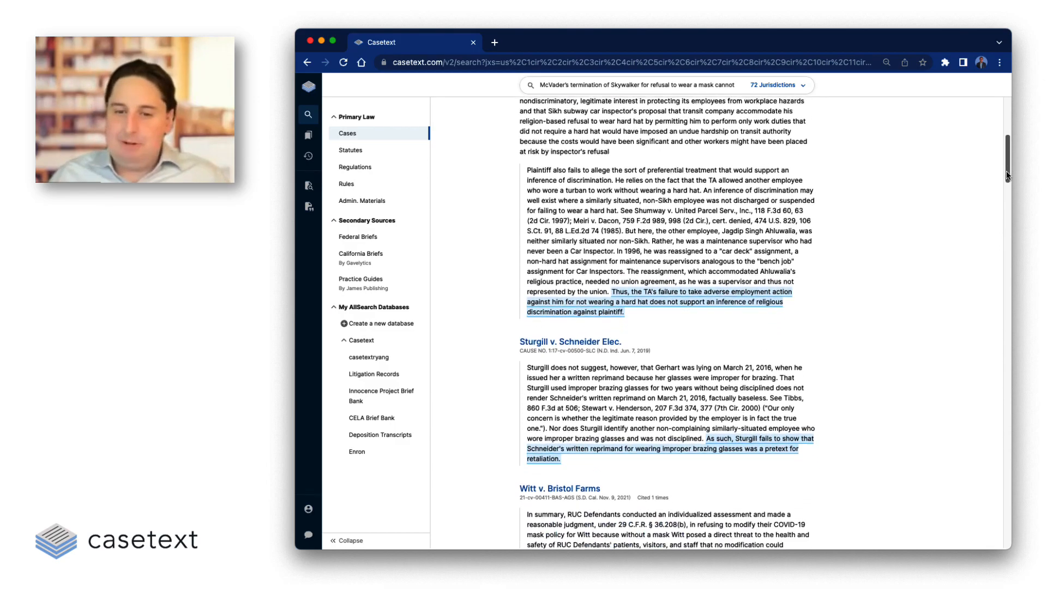
{"action": "scroll", "scroll_direction": "down", "scroll_amount": 3}
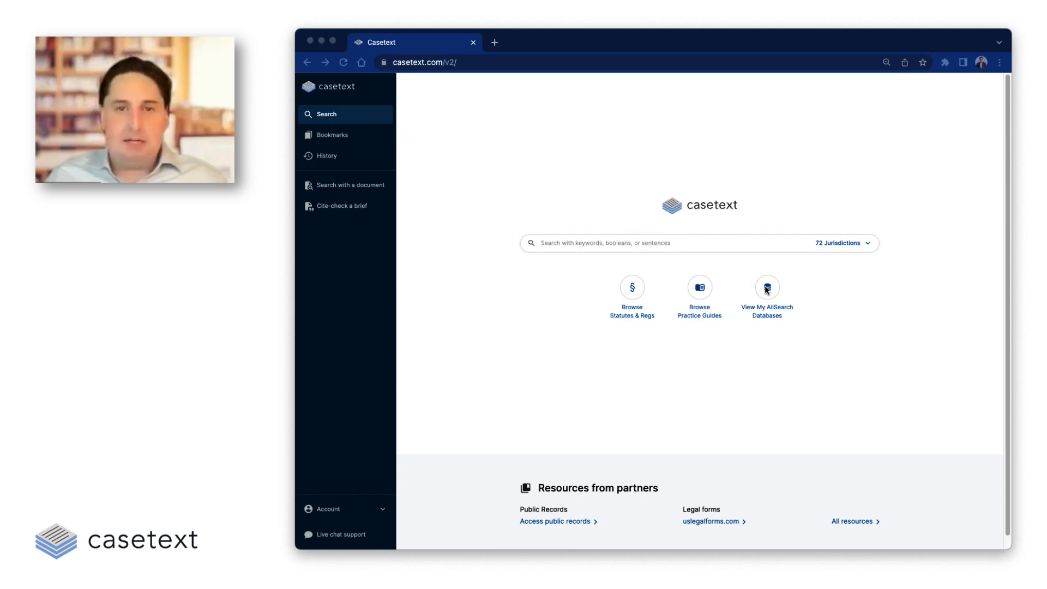
{"action": "mouse_move", "coordinate": [767, 290]}
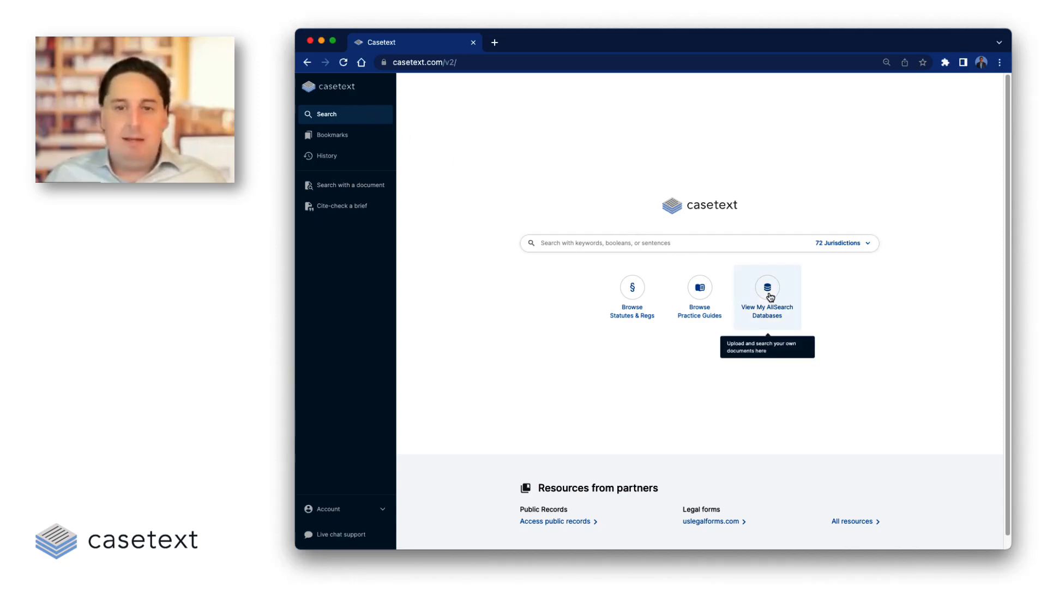
Step: Open My AllSearch Databases to reach the Enron email database
{"action": "left_click", "coordinate": [766, 297]}
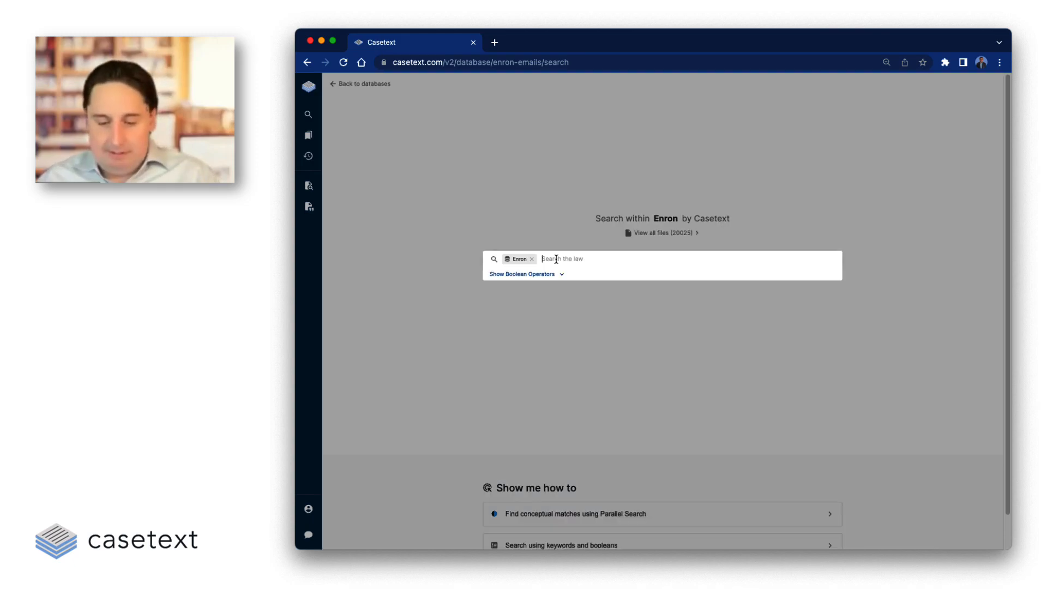
Step: Enter 'I feel uneasy about this.' in the Enron search bar
{"action": "type", "text": "I feel uneasy about this."}
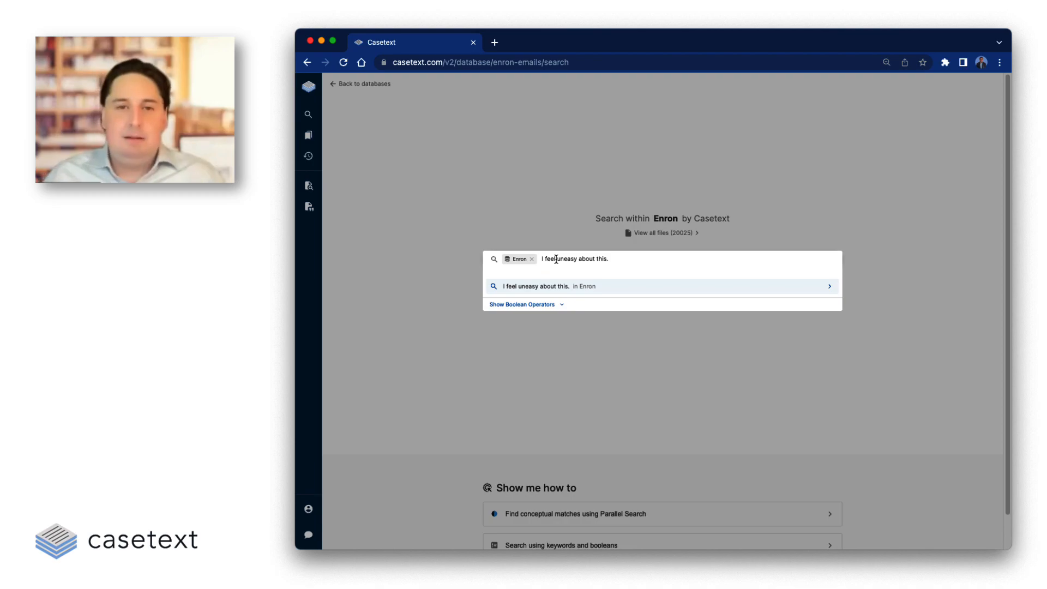
{"action": "mouse_move", "coordinate": [603, 286]}
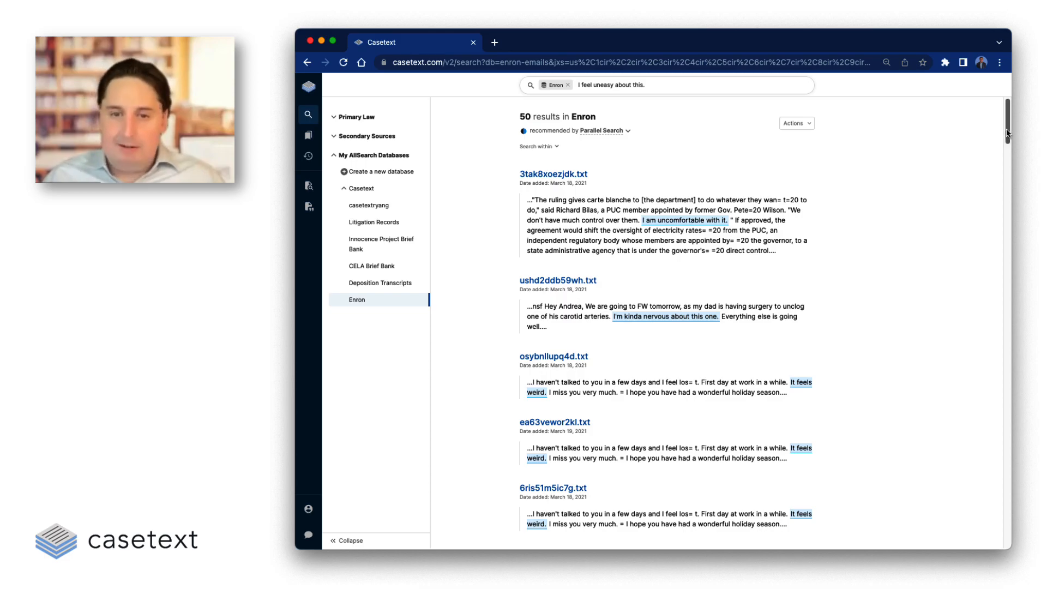
{"action": "scroll", "scroll_direction": "down", "scroll_amount": 3}
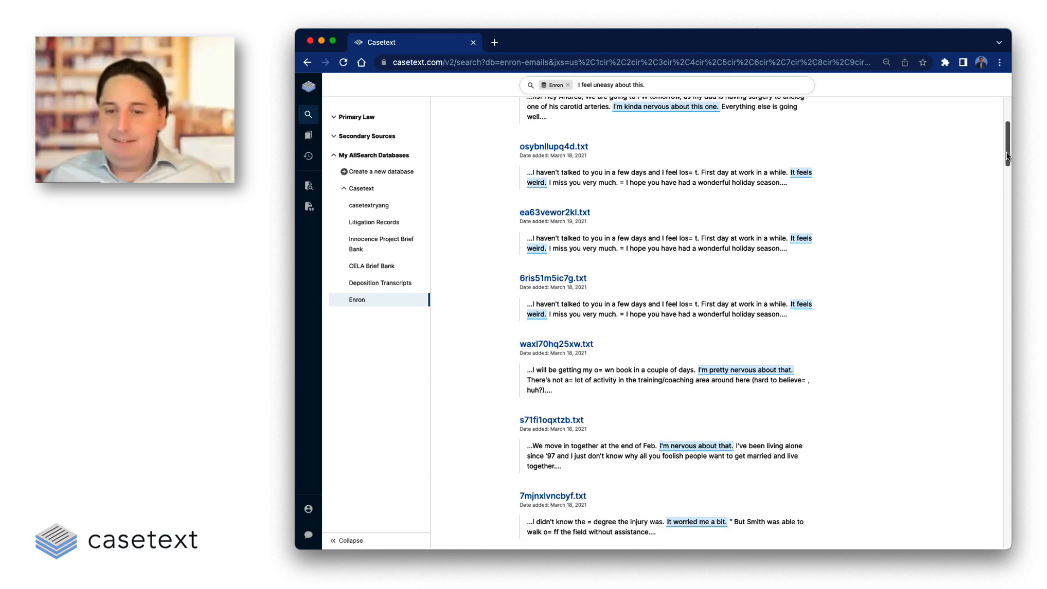
{"action": "scroll", "scroll_direction": "down", "scroll_amount": 3}
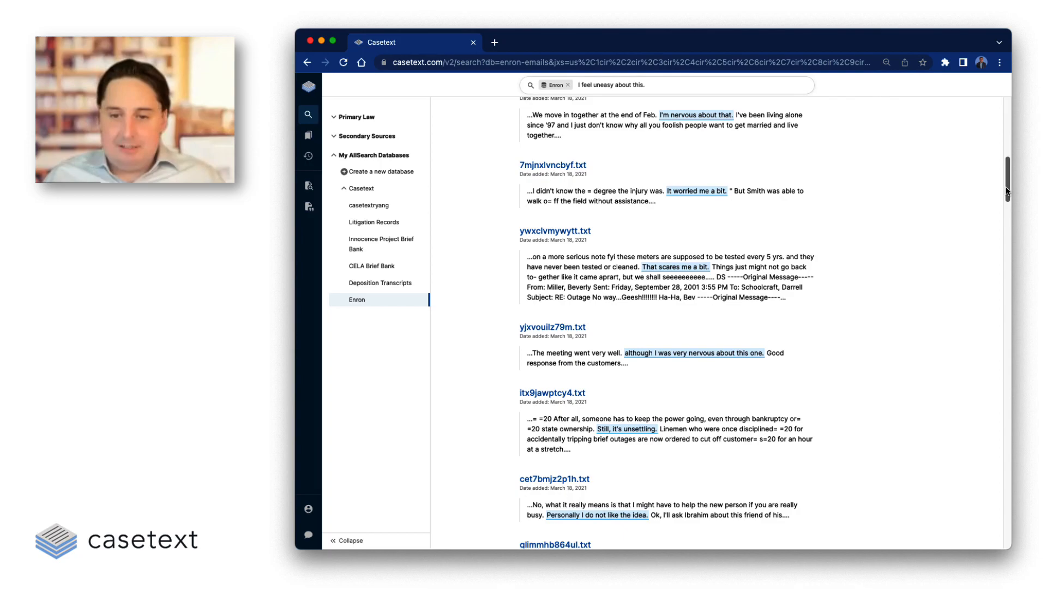
{"action": "scroll", "scroll_direction": "down", "scroll_amount": 3}
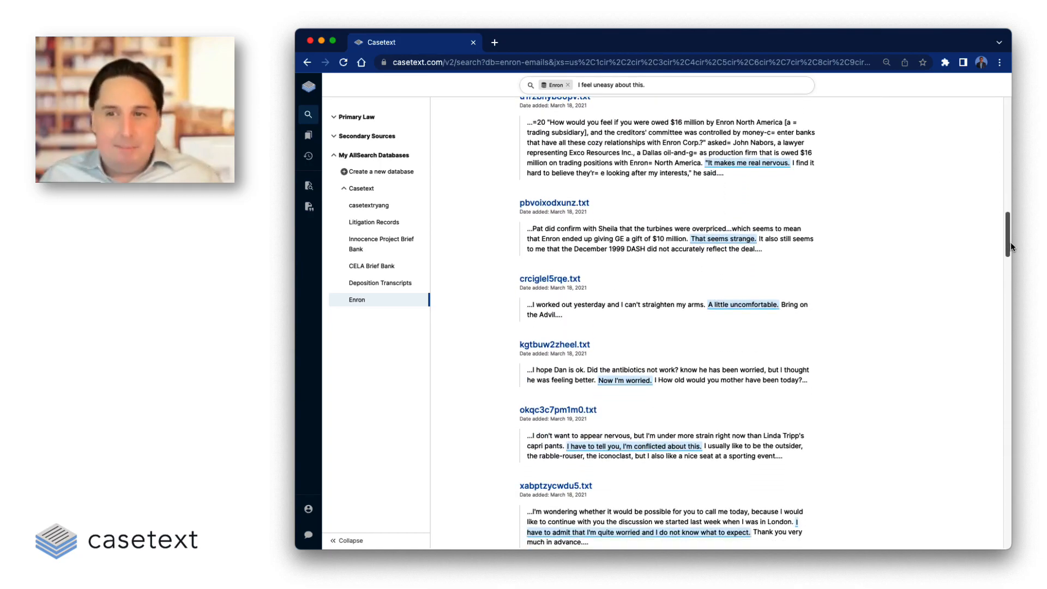
{"action": "scroll", "scroll_direction": "down", "scroll_amount": 3}
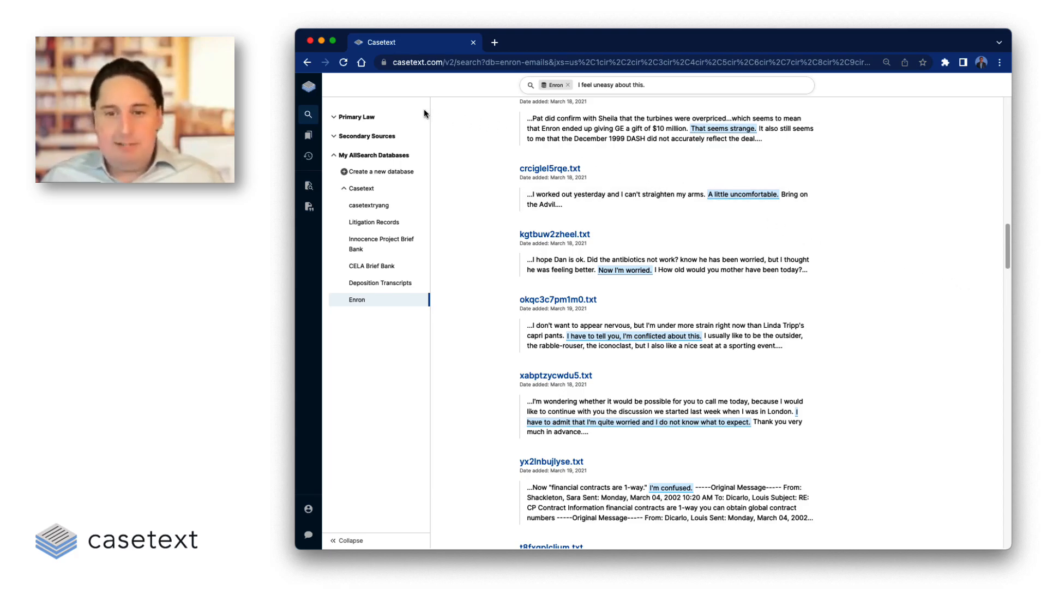
Step: Return home and open the Deposition Transcripts database from My AllSearch Databases
{"action": "left_click", "coordinate": [307, 87]}
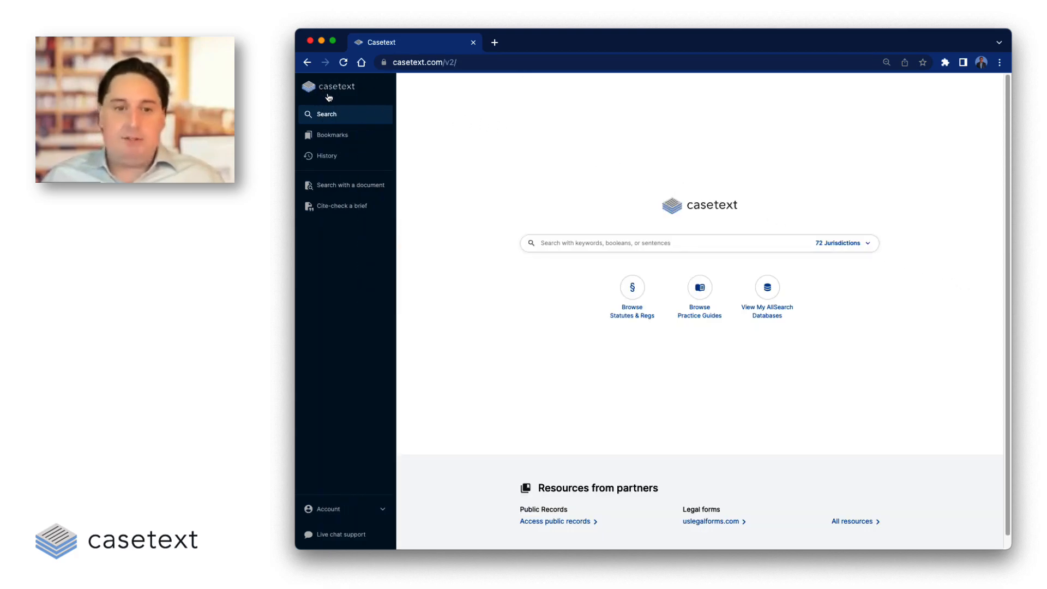
{"action": "left_click", "coordinate": [767, 288]}
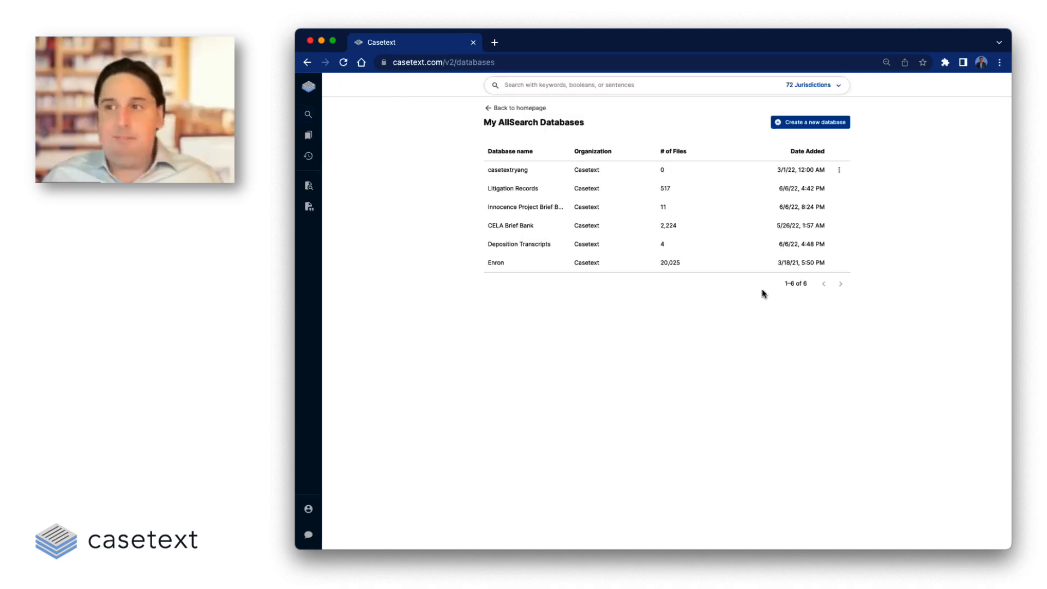
{"action": "mouse_move", "coordinate": [586, 244]}
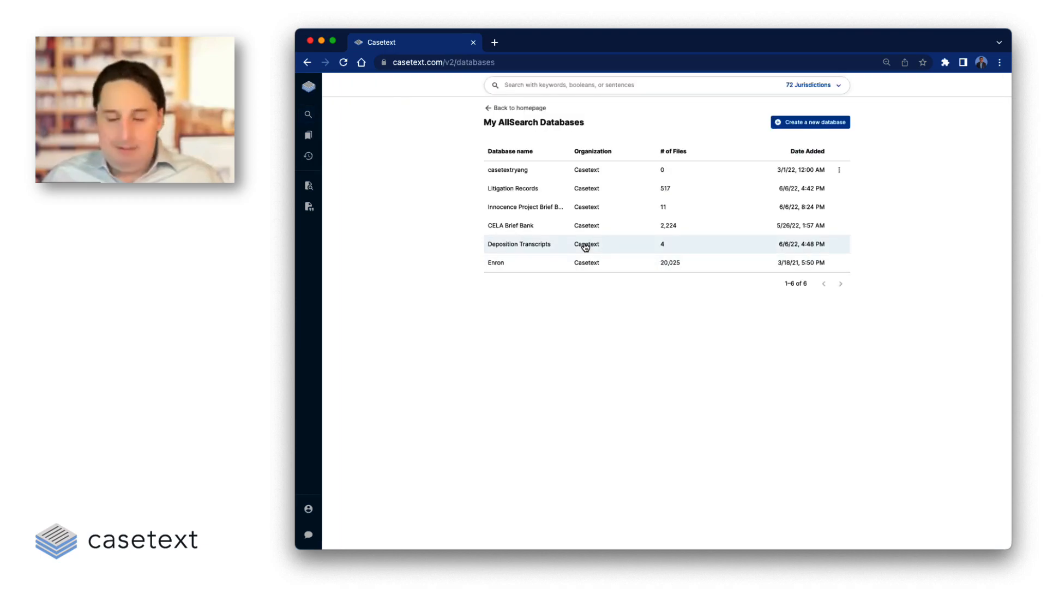
{"action": "left_click", "coordinate": [519, 244]}
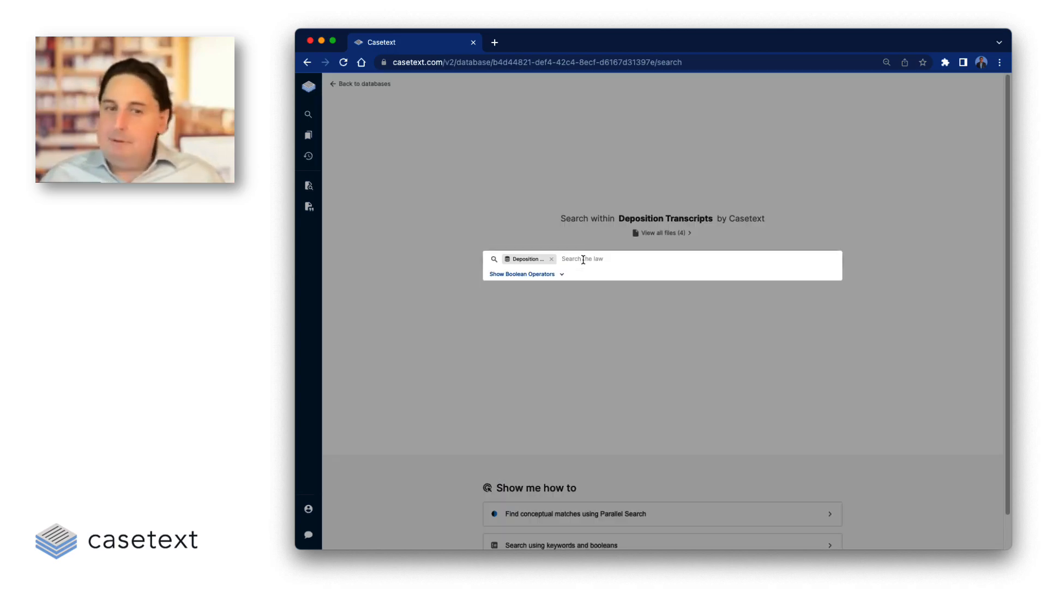
Step: Search the transcripts for 'When did the negotiations with Walgreens begin?'
{"action": "type", "text": "When did the negotiations with Walgreens begin?"}
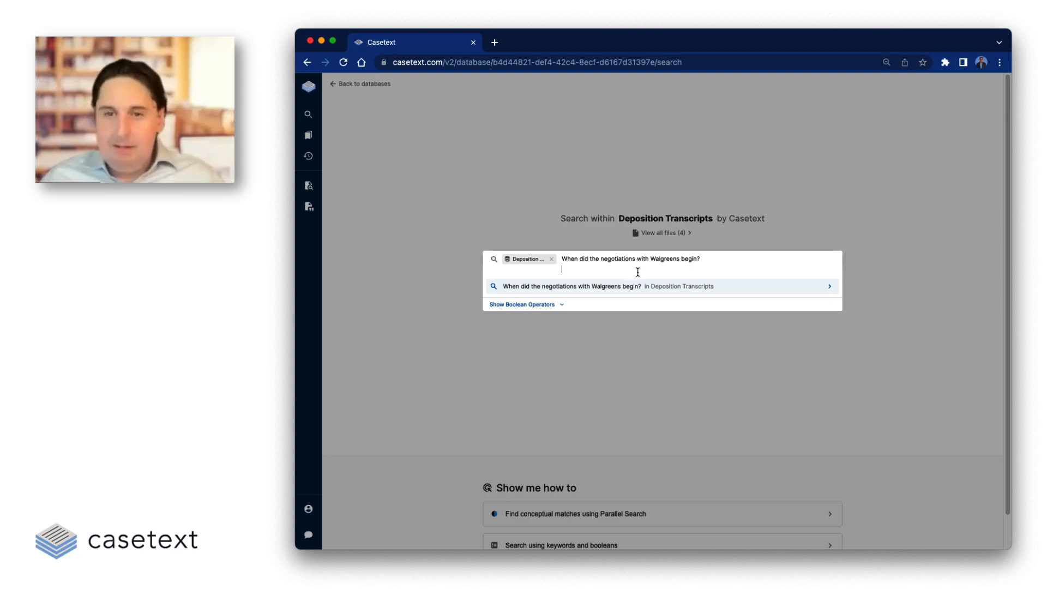
{"action": "left_click", "coordinate": [661, 286]}
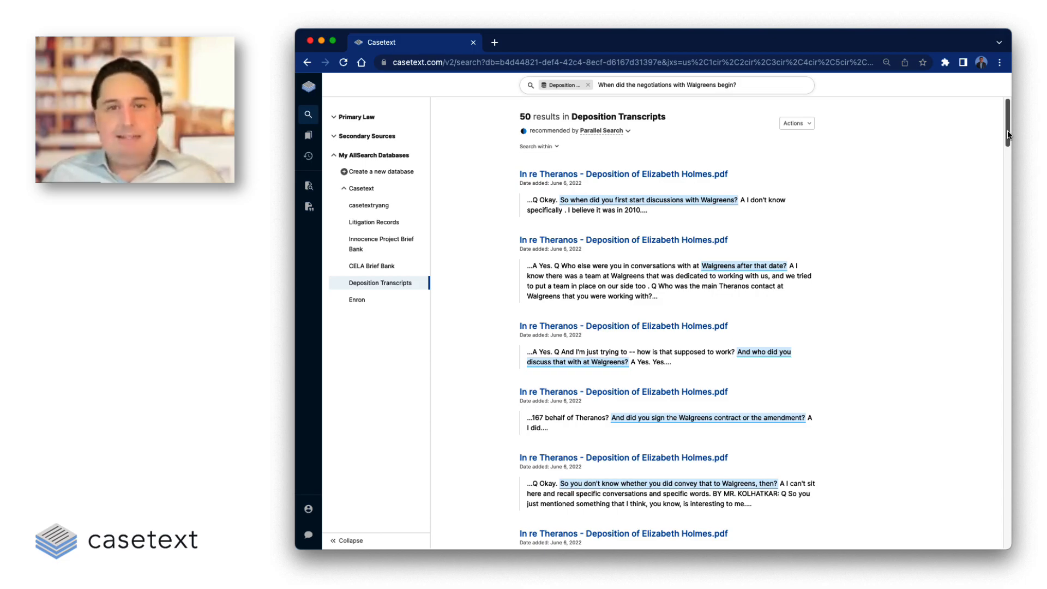
{"action": "mouse_move", "coordinate": [504, 113]}
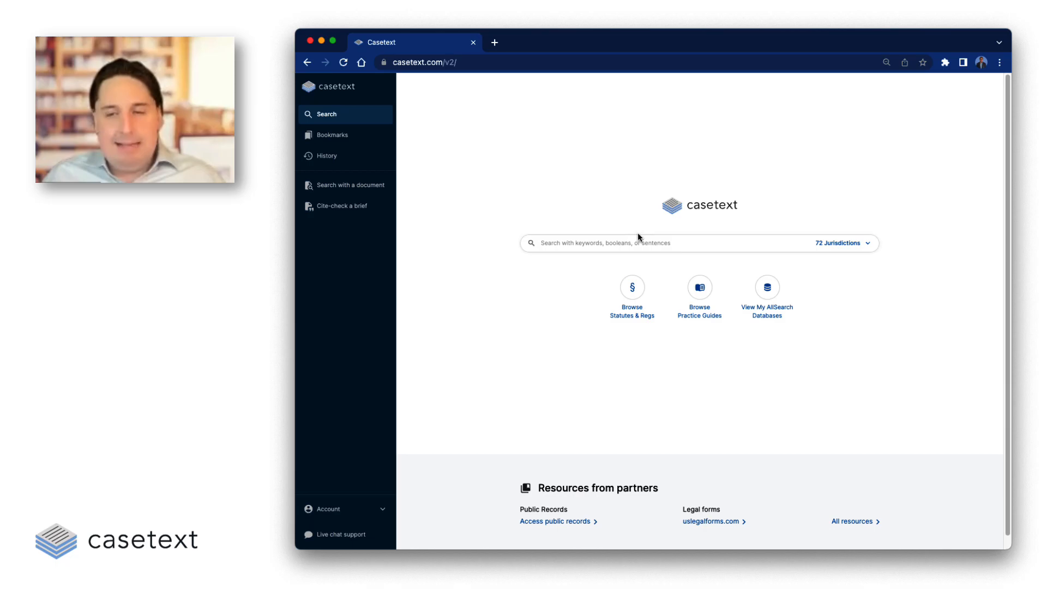
Step: Open the databases list and start creating a new database
{"action": "left_click", "coordinate": [767, 288]}
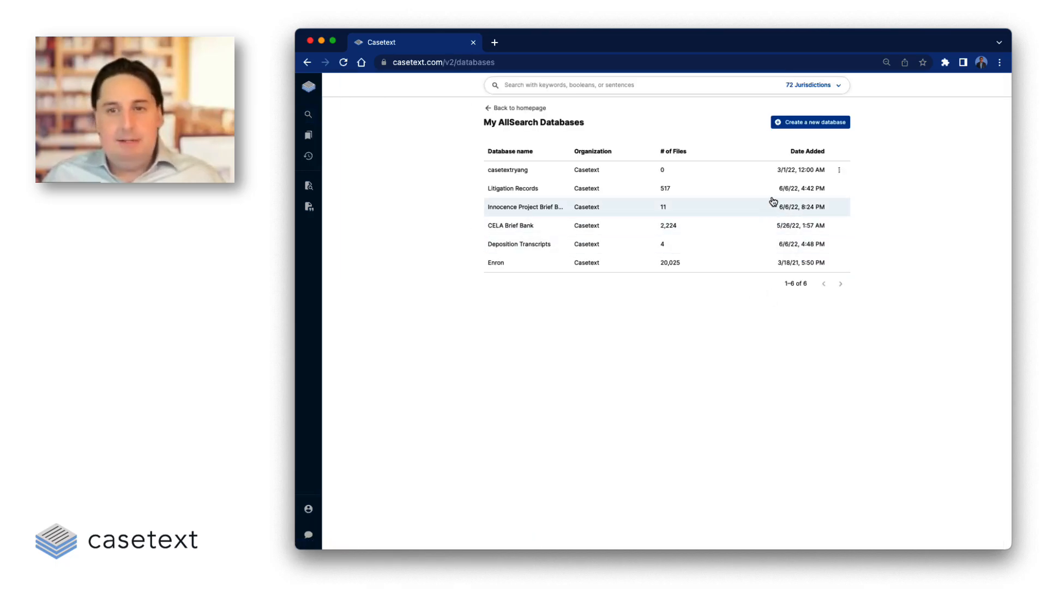
{"action": "left_click", "coordinate": [810, 123]}
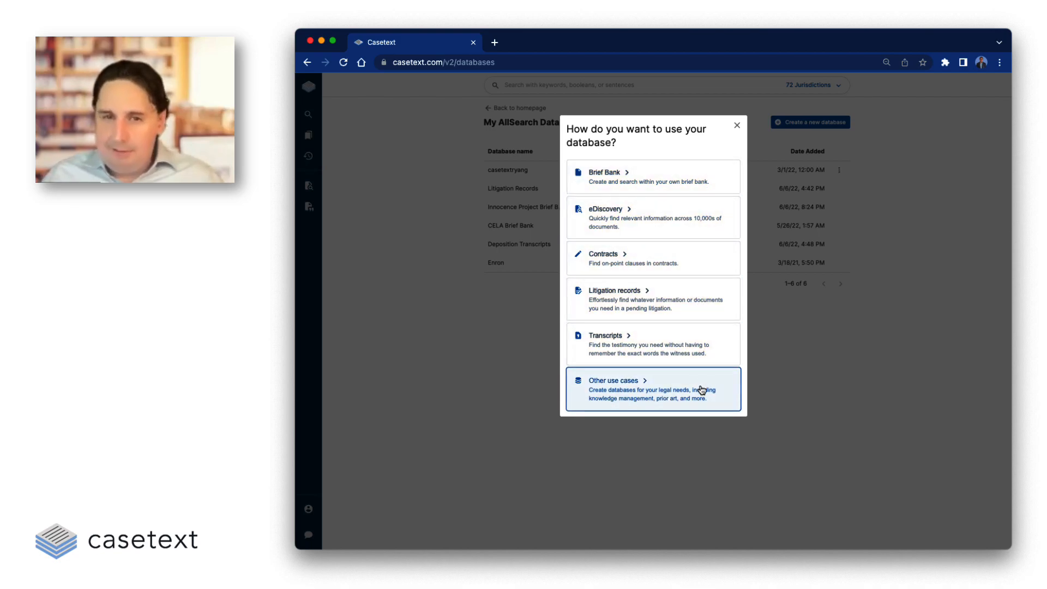
Step: Create an Other use cases database named 'My New Neural Net' with Only me access
{"action": "left_click", "coordinate": [654, 389]}
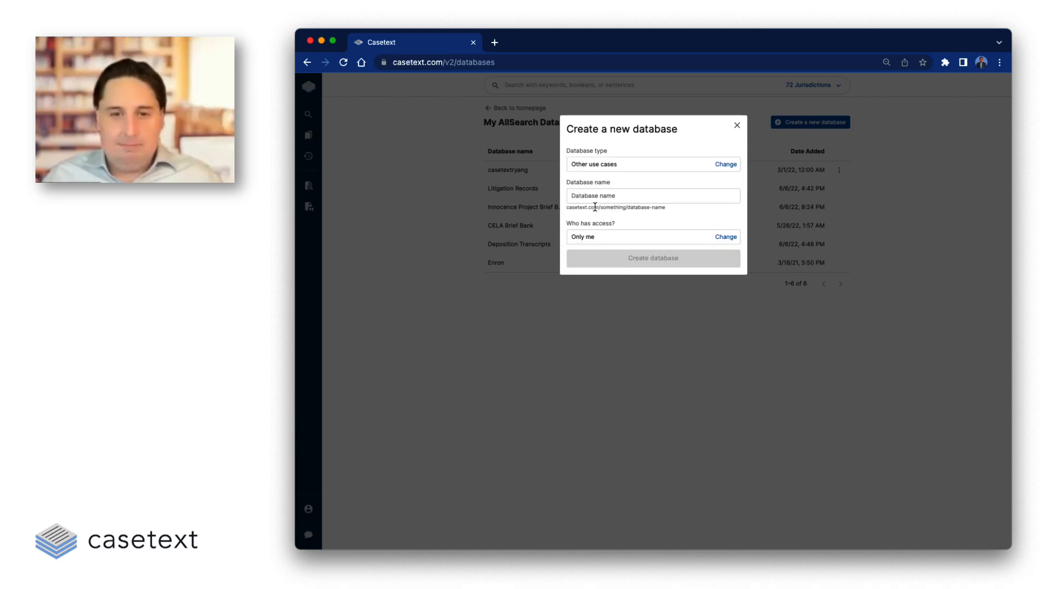
{"action": "type", "text": "M"}
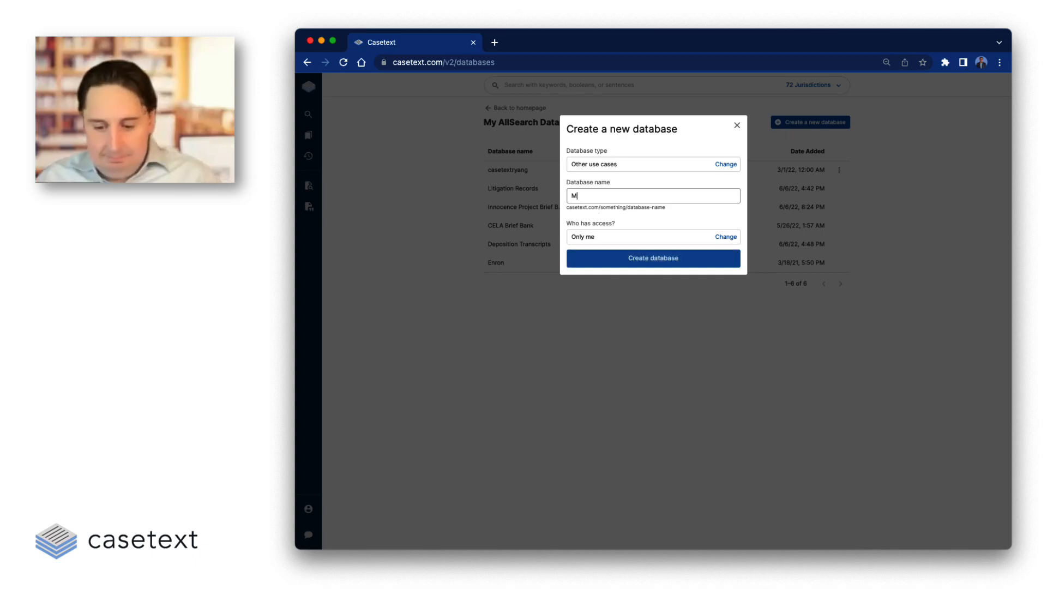
{"action": "type", "text": "y New Neural Net"}
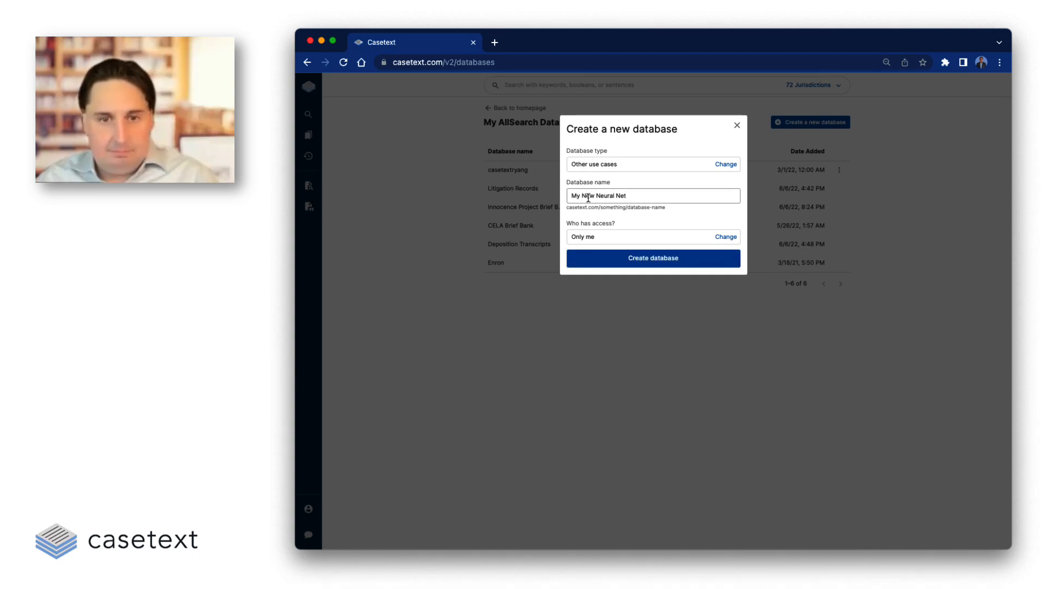
{"action": "left_click", "coordinate": [725, 237]}
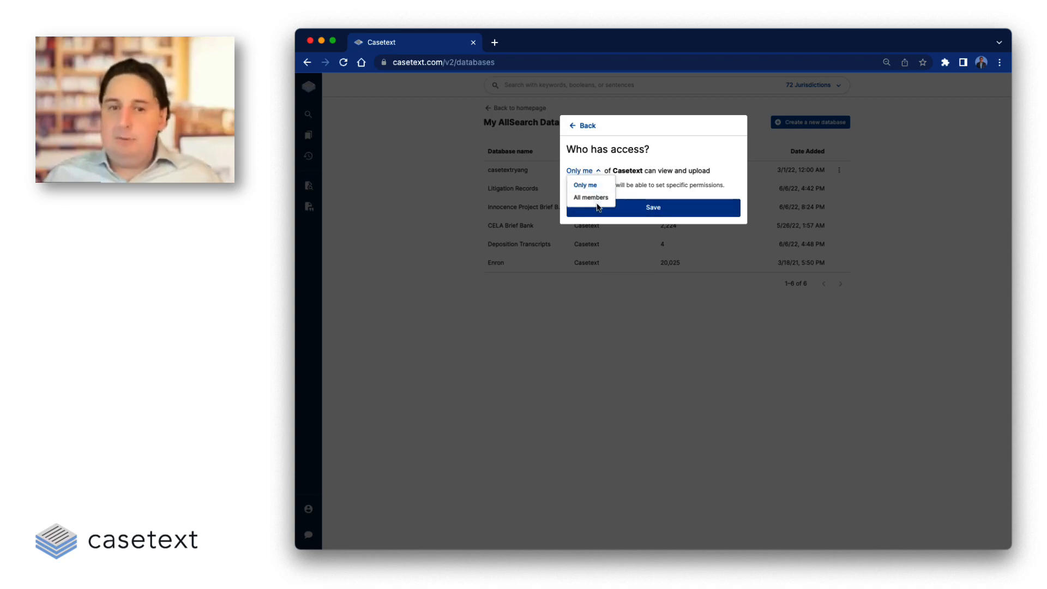
{"action": "left_click", "coordinate": [584, 184]}
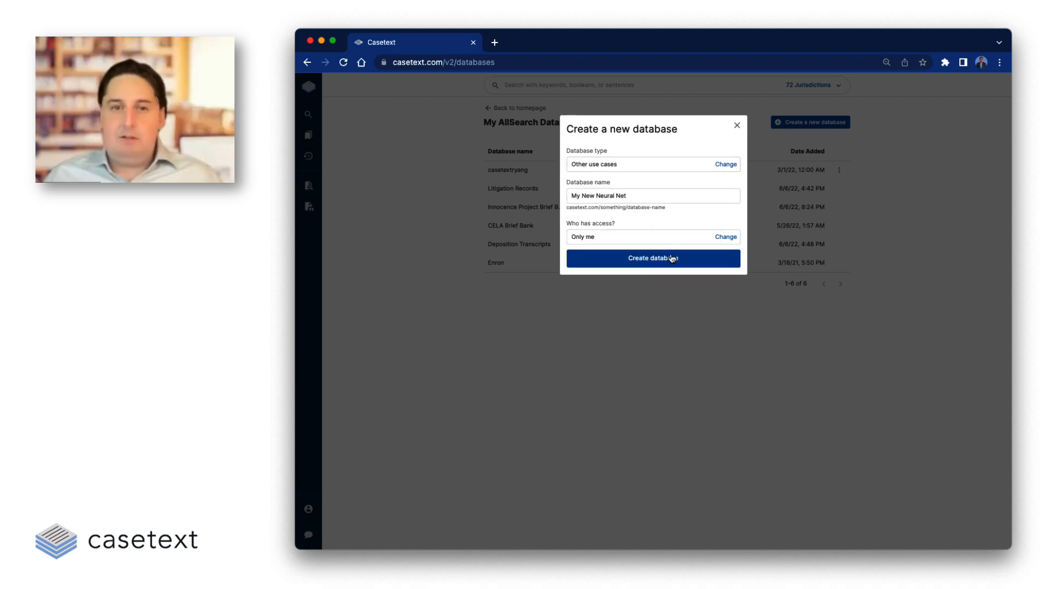
{"action": "left_click", "coordinate": [652, 259]}
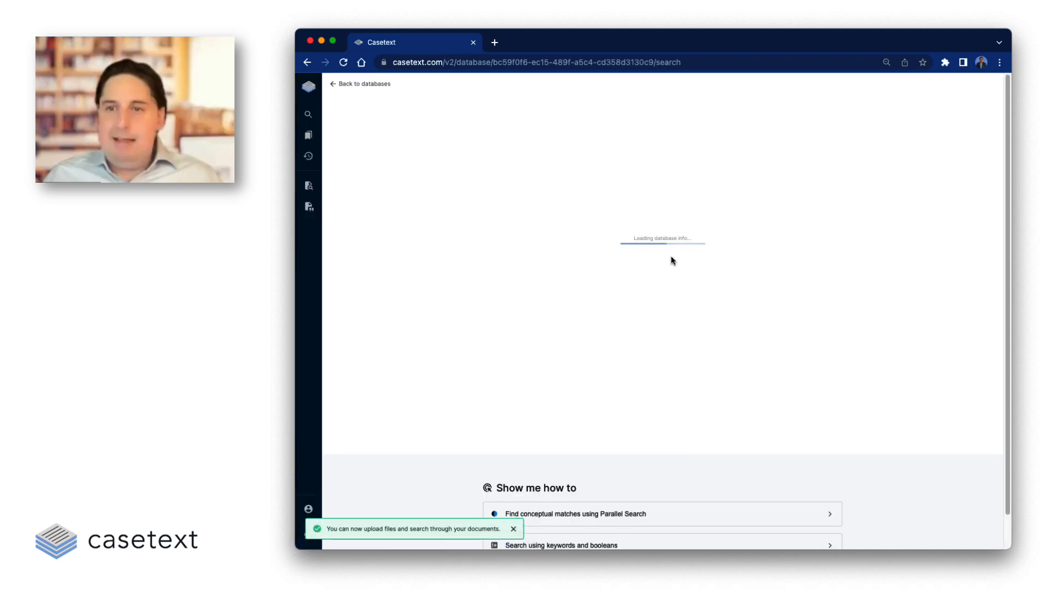